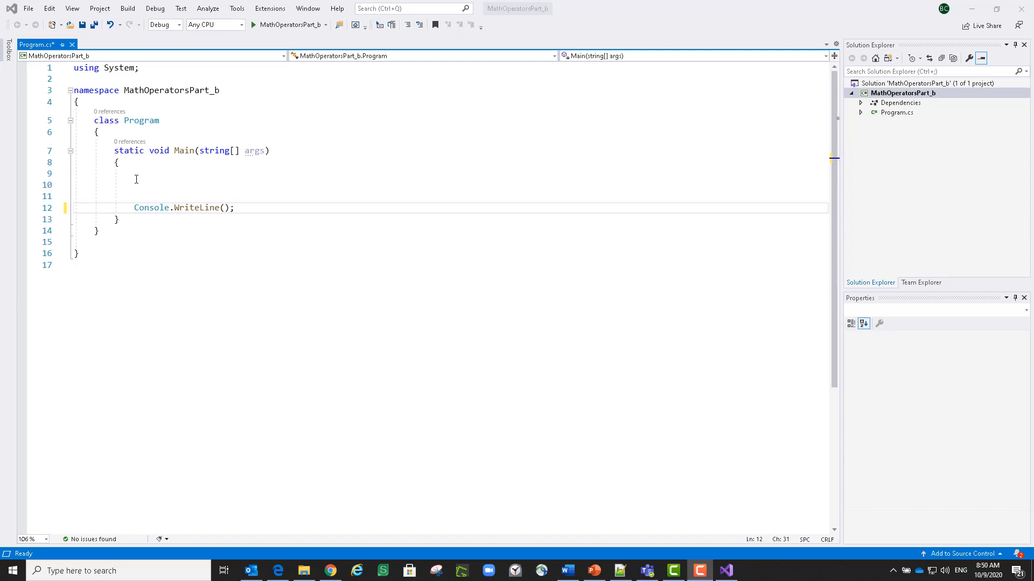
Declare int x = 2, y = 3, z = 0 with a binary comment and add the z = x & y bitwise AND line
{"action": "type", "text": "int x = 2, y = 3, z = 0;  // x in binary=0010,  and y in binary = 0011,  z in binary = 0"}
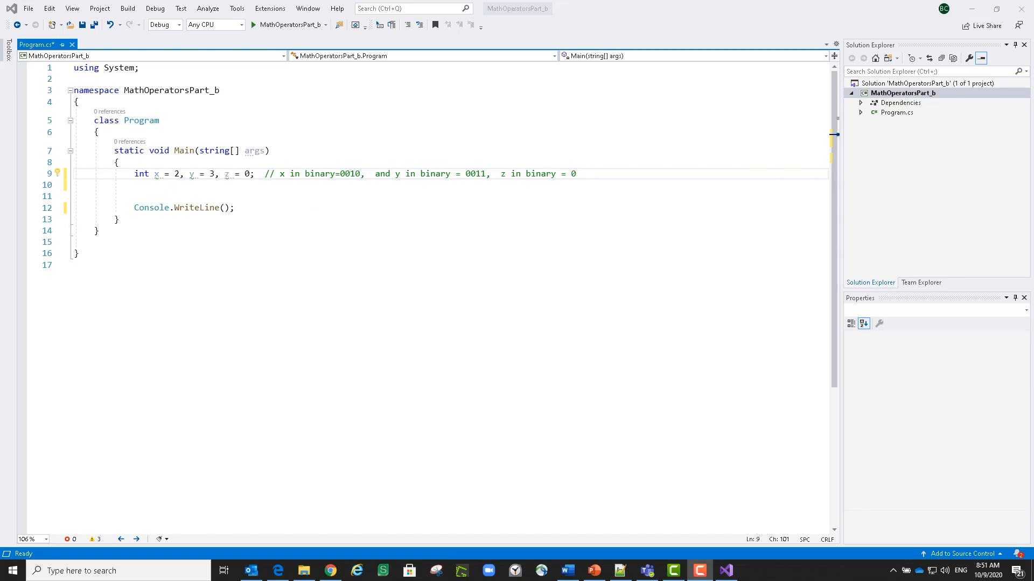
{"action": "key", "text": "enter"}
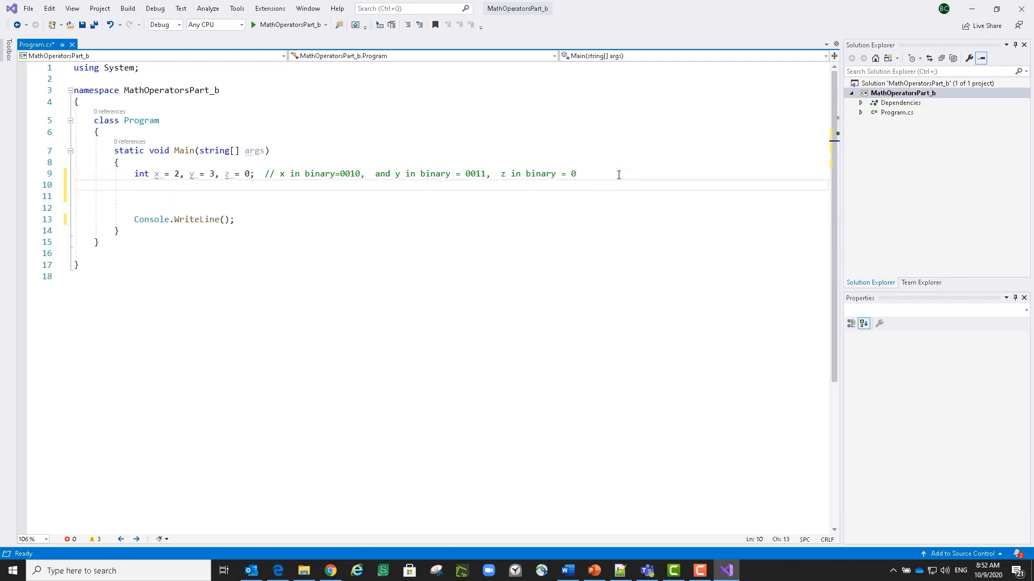
{"action": "type", "text": "//z = x & y;  //Bitwise AND"}
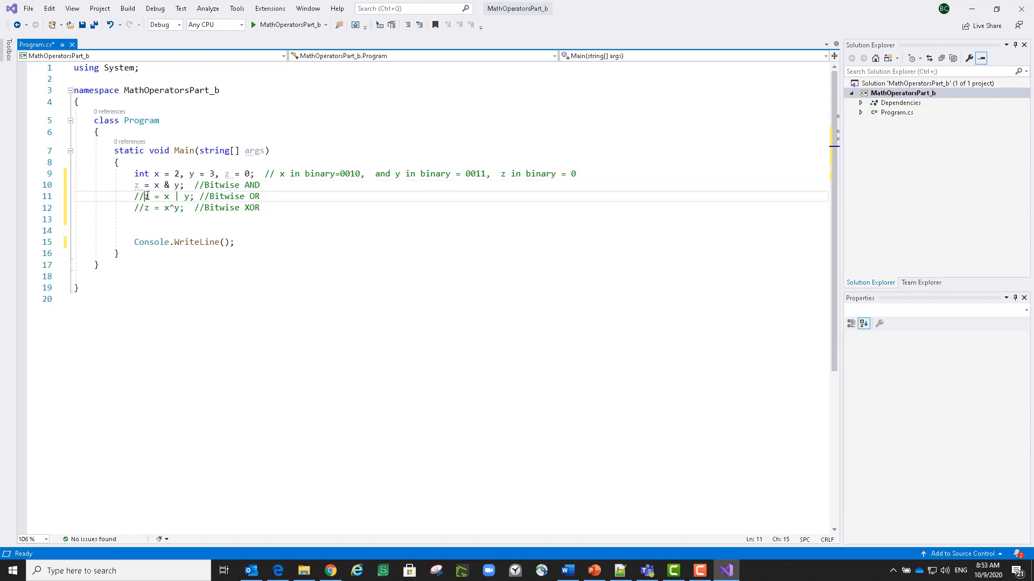
{"action": "key", "text": "Backspace"}
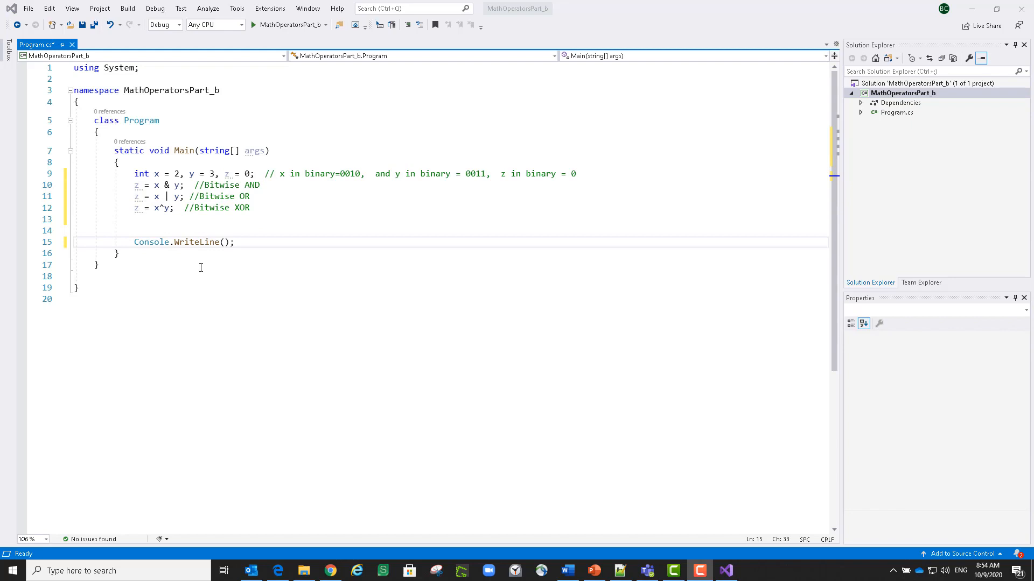
Add Console.WriteLine(z) and Console.WriteLine(y) after the bit-shift lines, then save and run
{"action": "left_click", "coordinate": [153, 196]}
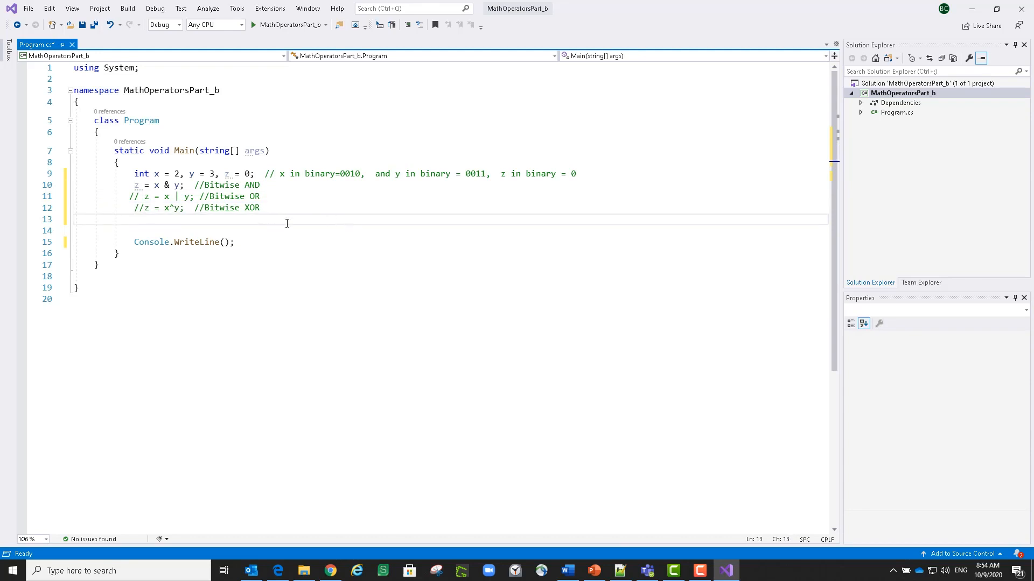
{"action": "type", "text": "z"}
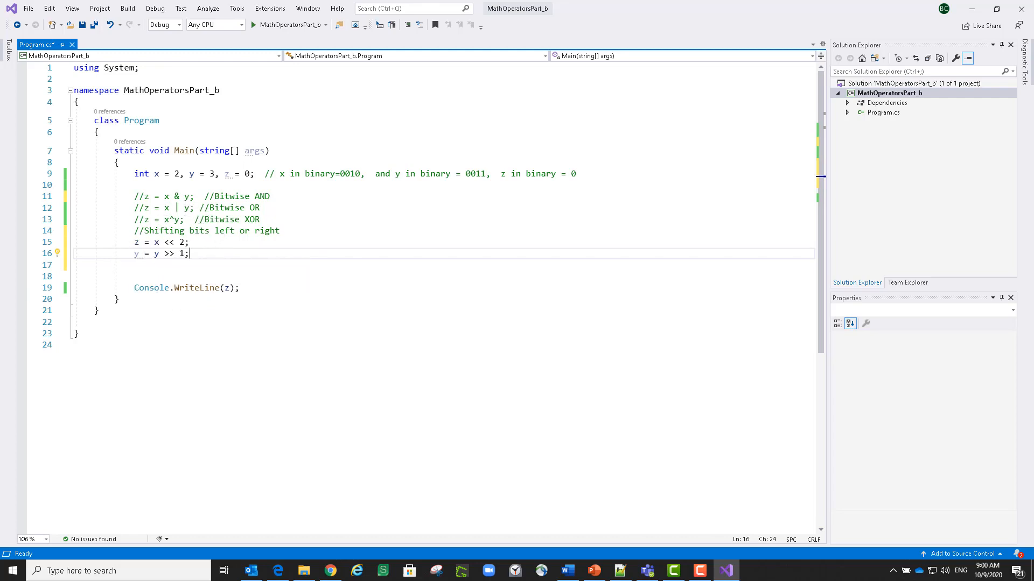
{"action": "key", "text": "enter"}
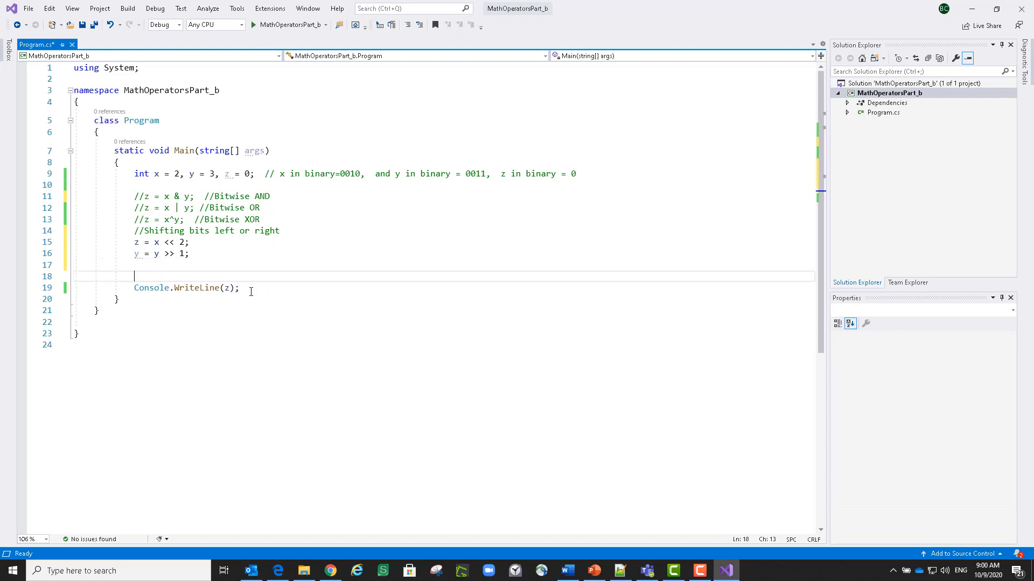
{"action": "type", "text": "Console.WriteLine(y);"}
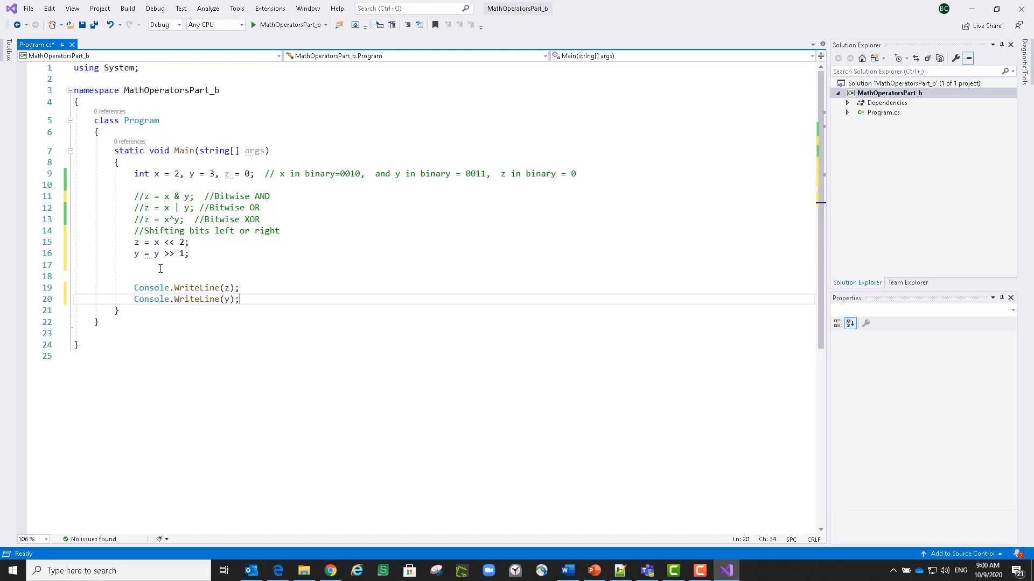
{"action": "left_click", "coordinate": [252, 25]}
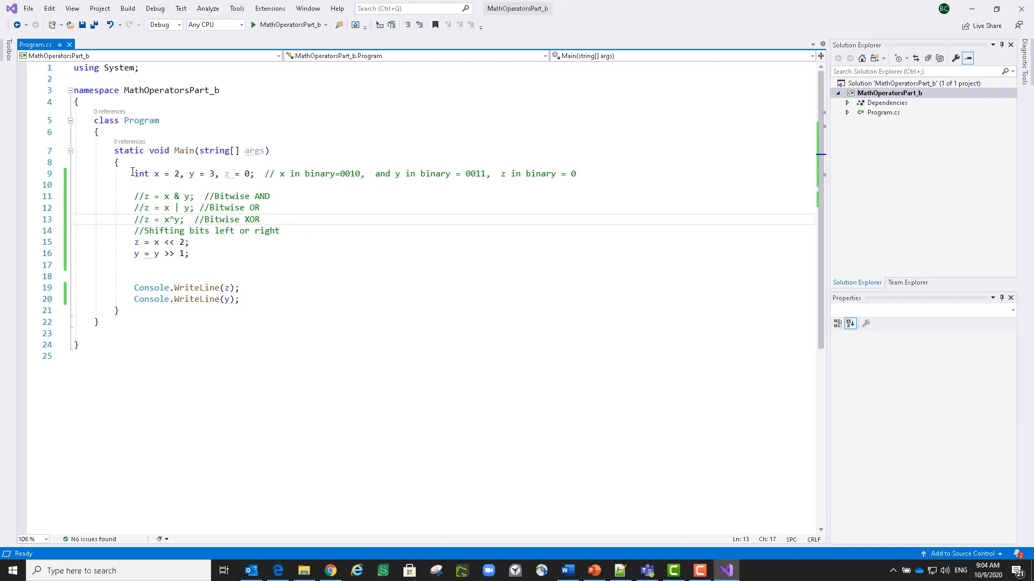
Delete the declaration, bit-shift lines and both print statements, leaving Main empty
{"action": "left_click_drag", "start_coordinate": [133, 173], "coordinate": [133, 265]}
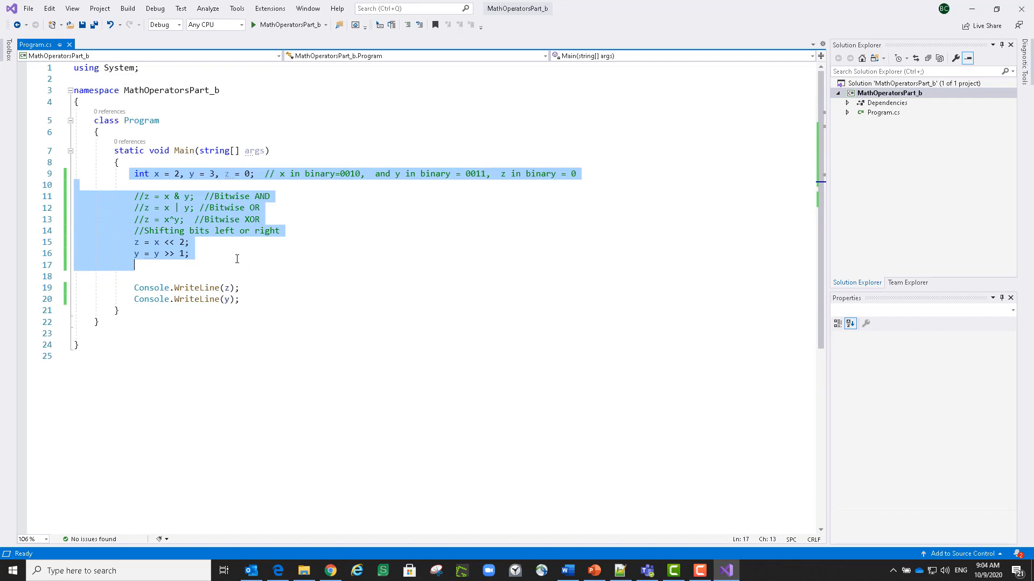
{"action": "key", "text": "Delete"}
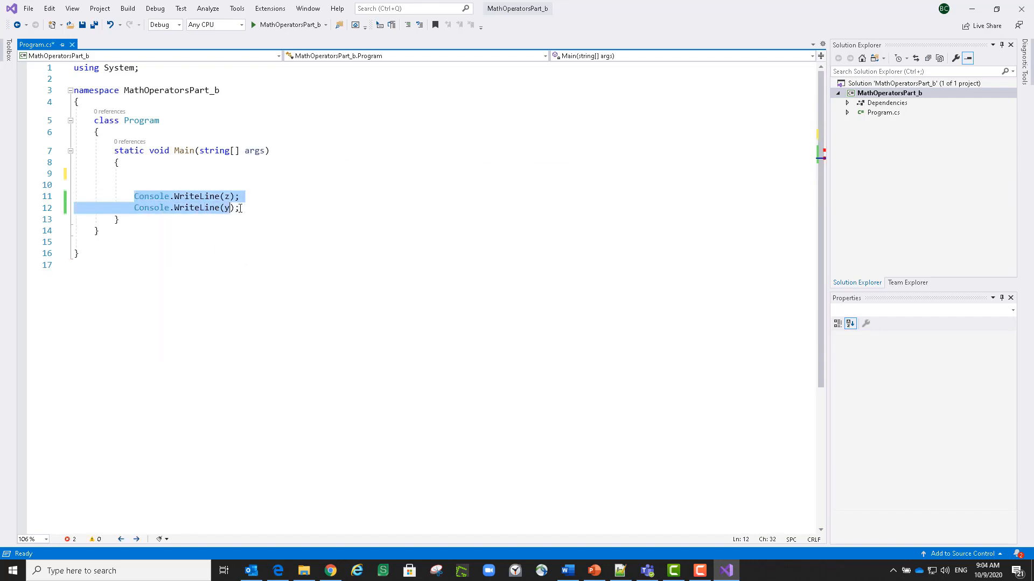
{"action": "key", "text": "Delete"}
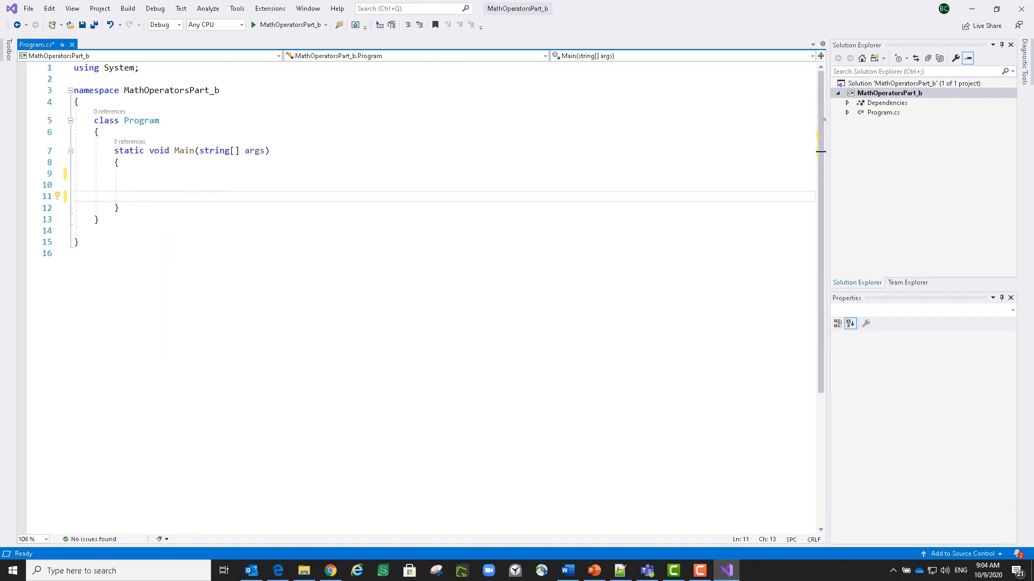
{"action": "left_click", "coordinate": [143, 174]}
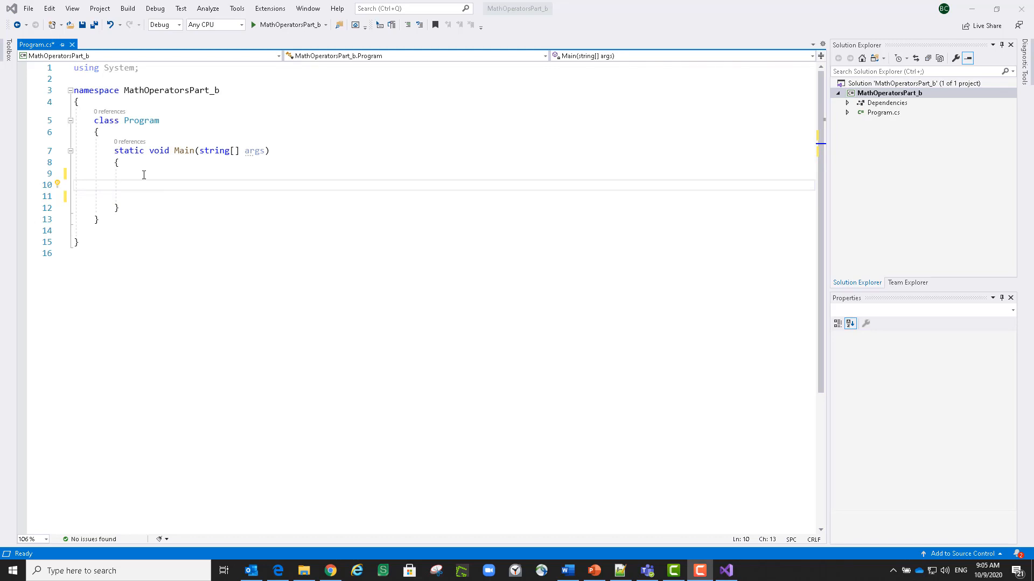
Prompt "Please enter Password" and read it into string password with Console.ReadLine()
{"action": "type", "text": "Console.WriteLine(\"Please enter Password\");"}
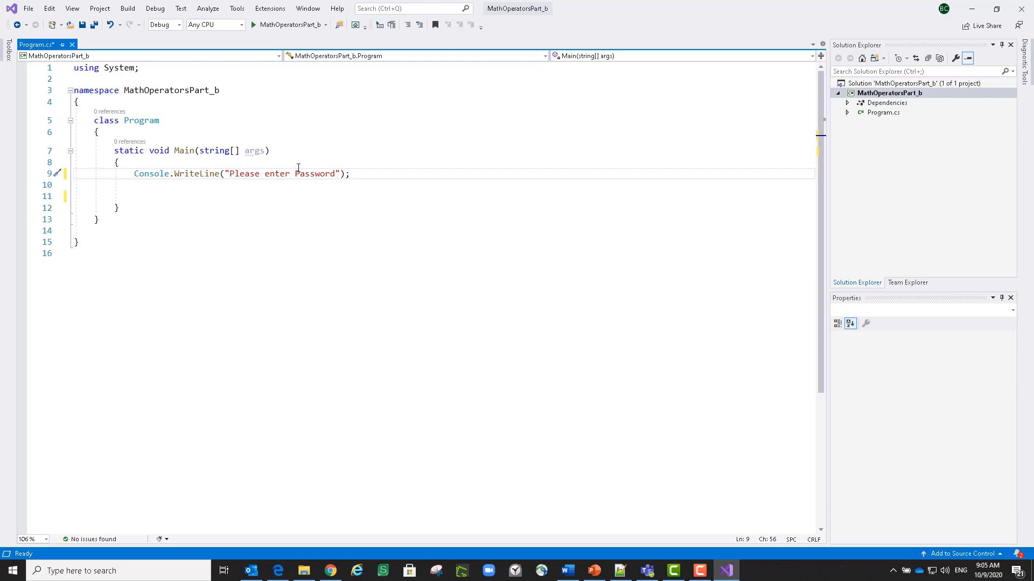
{"action": "mouse_move", "coordinate": [259, 180]}
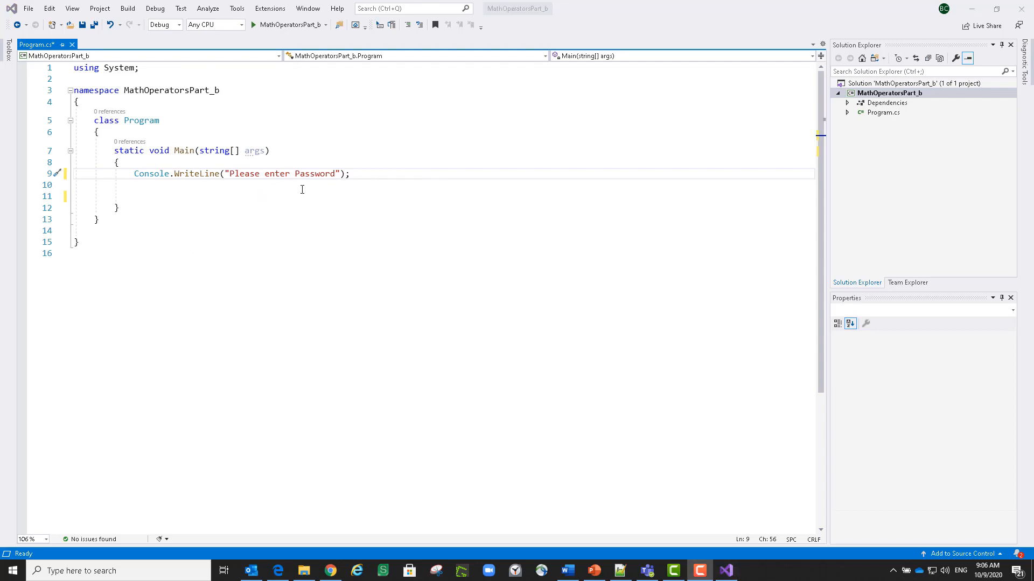
{"action": "key", "text": "enter"}
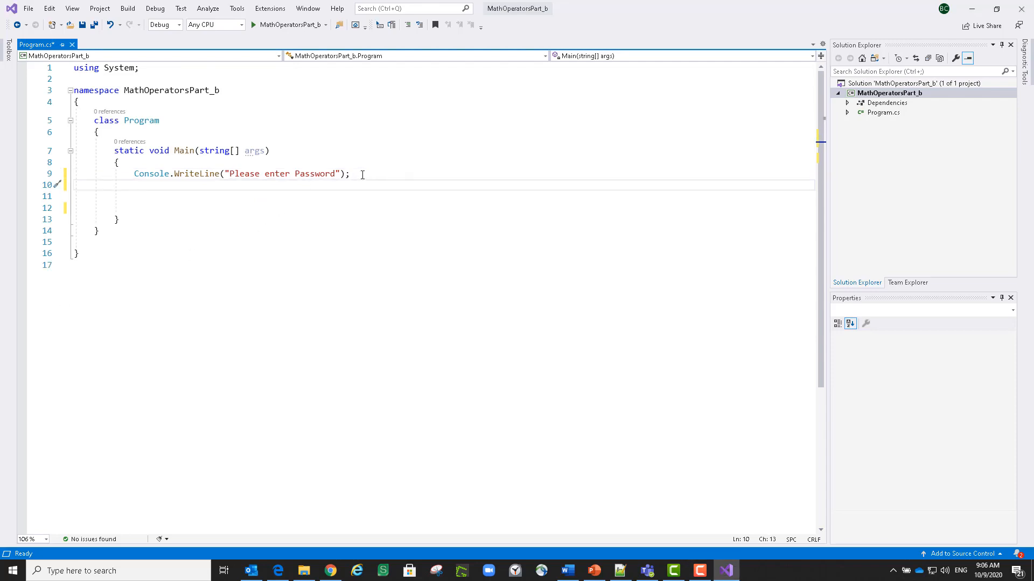
{"action": "type", "text": "string password = Console.ReadLine();"}
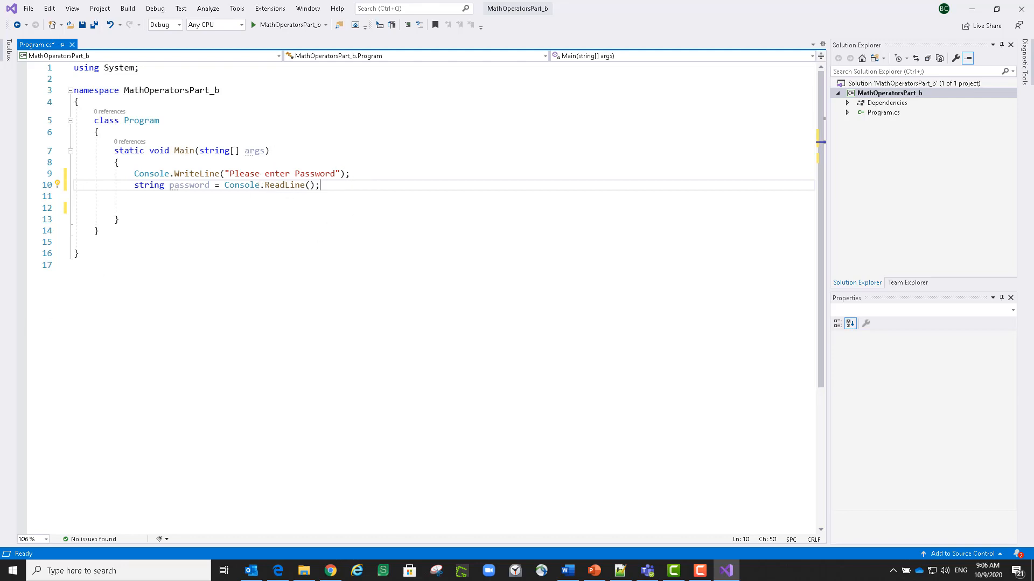
{"action": "key", "text": "enter"}
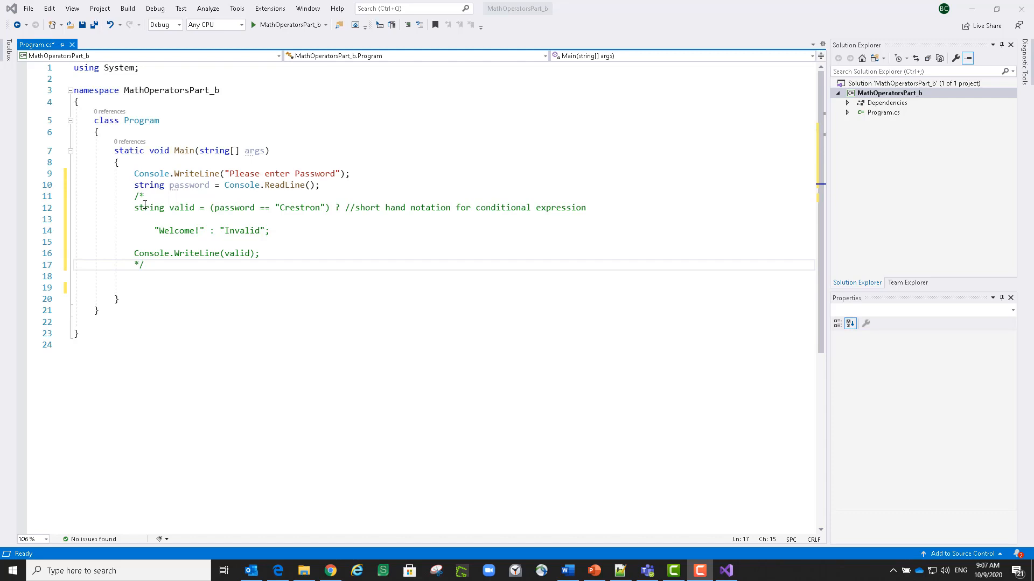
{"action": "mouse_move", "coordinate": [16, 321]}
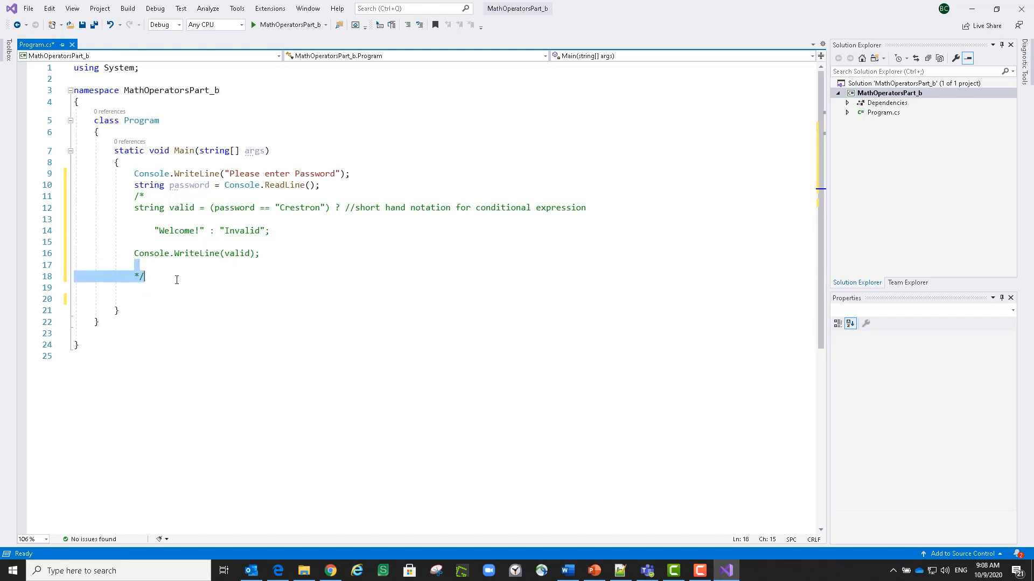
{"action": "type", "text": "if (password == \"Crestron\")"}
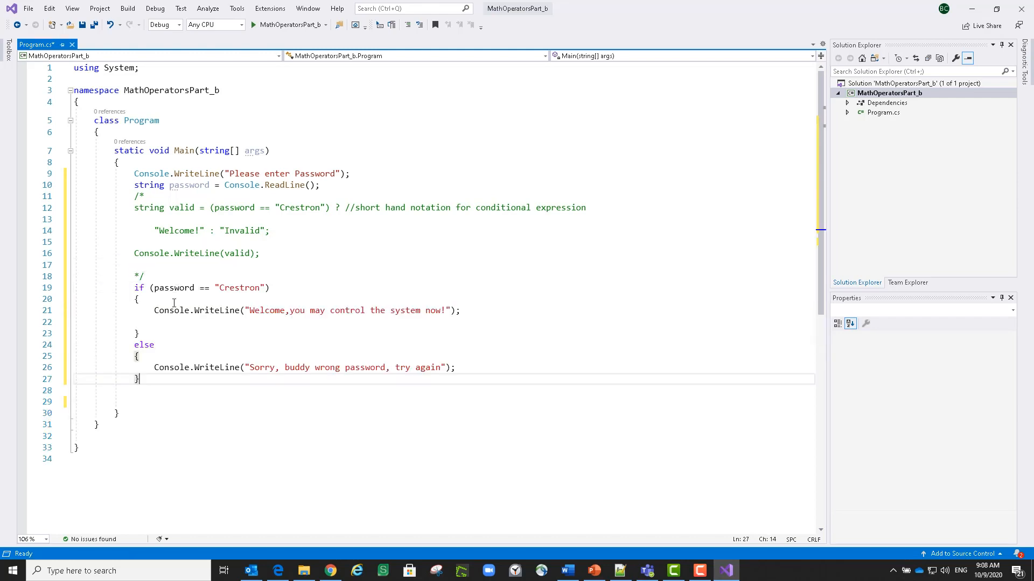
{"action": "mouse_move", "coordinate": [175, 288]}
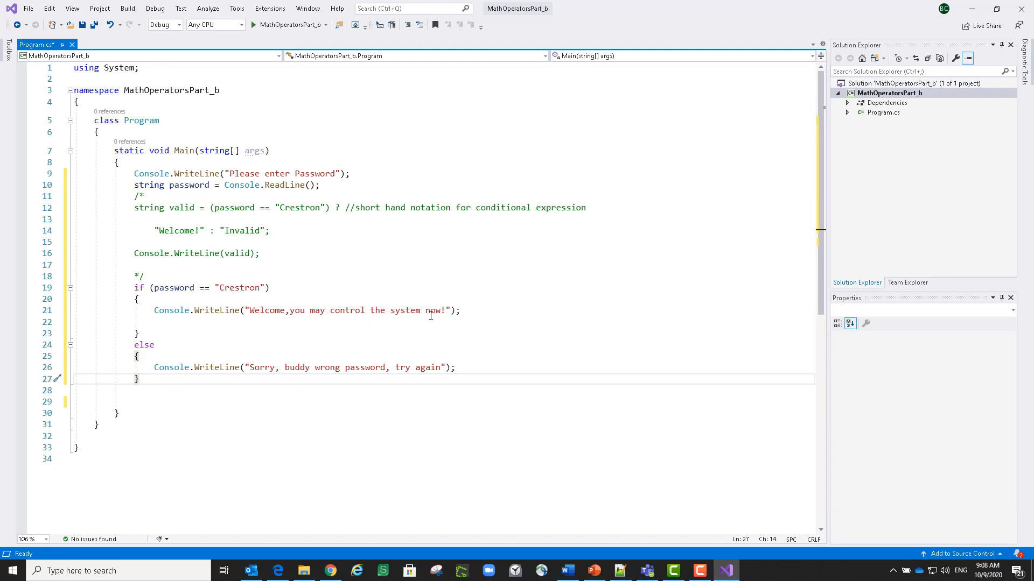
{"action": "mouse_move", "coordinate": [189, 371]}
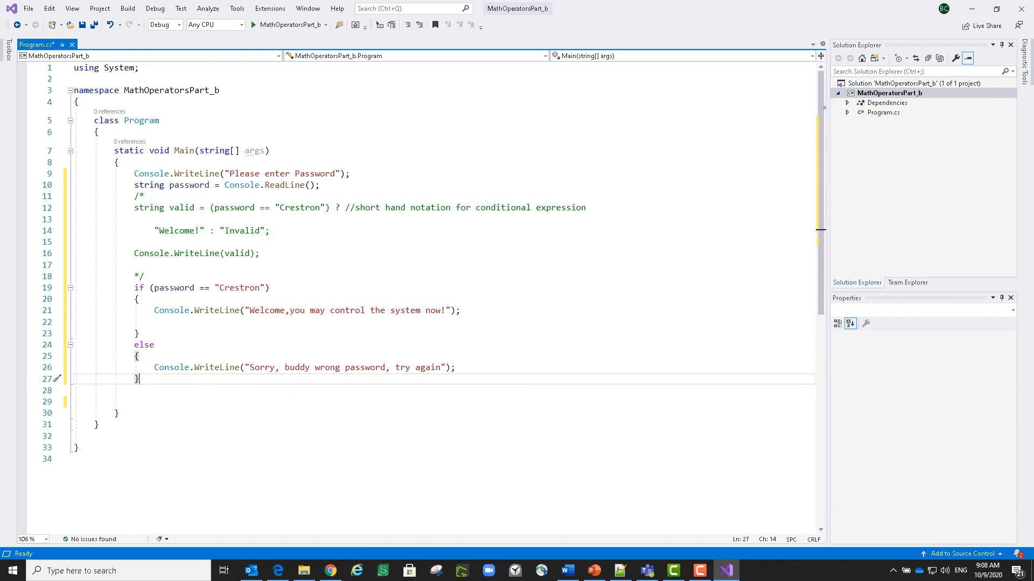
{"action": "left_click", "coordinate": [253, 25]}
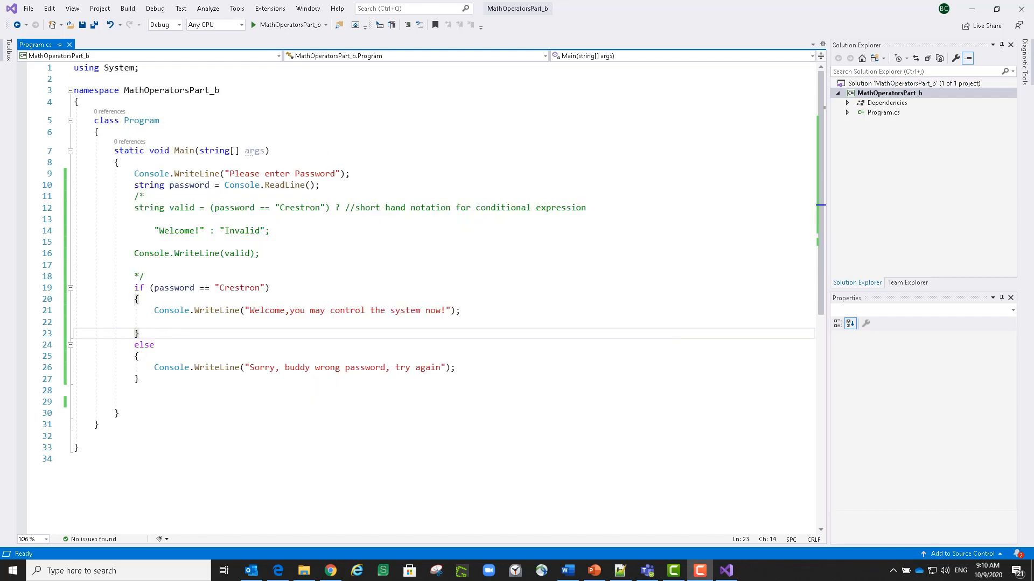
Run the program, enter the wrong password 'hhhh', and close the console after the sorry message
{"action": "left_click", "coordinate": [254, 24]}
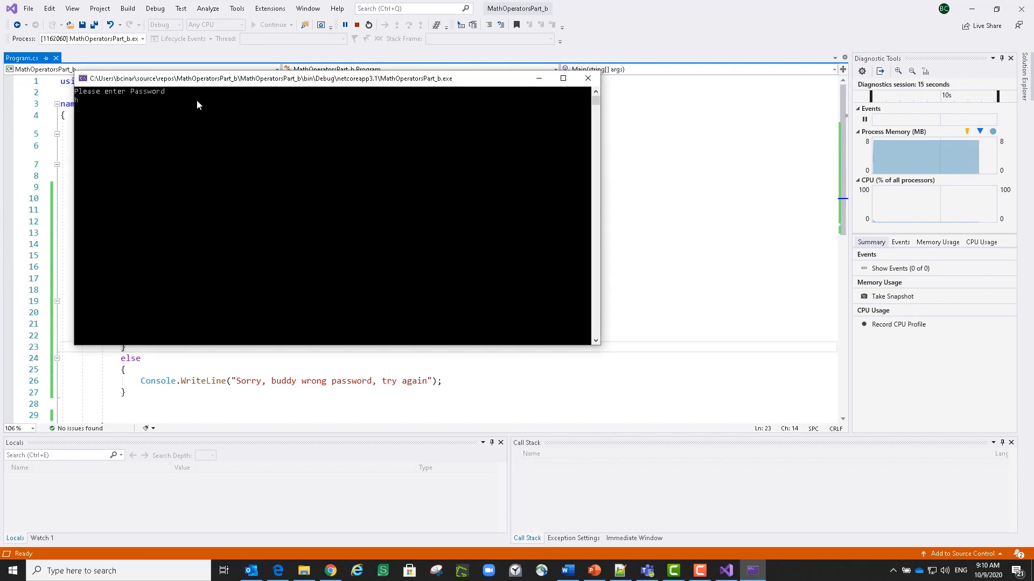
{"action": "type", "text": "hhhh"}
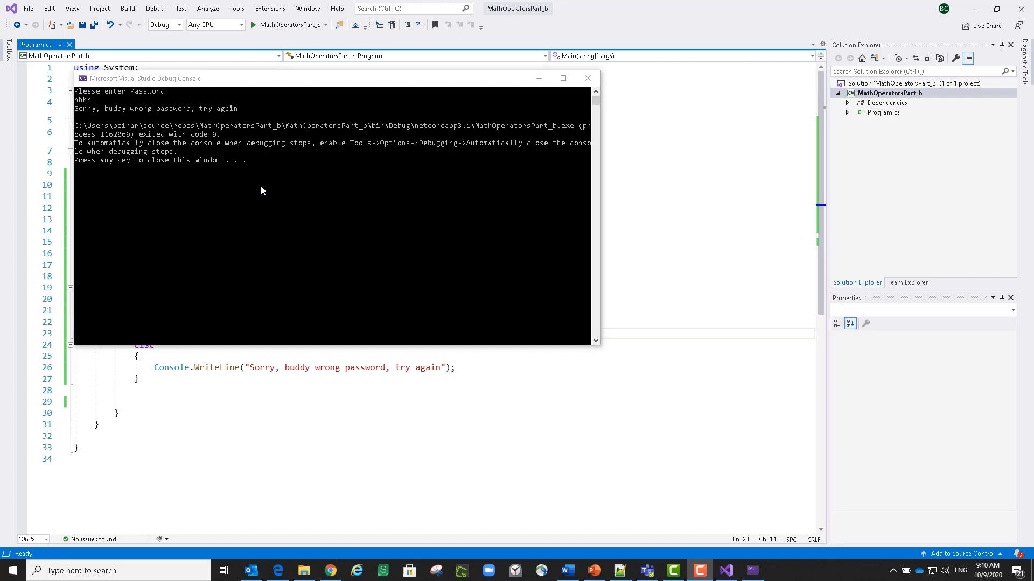
{"action": "left_click", "coordinate": [586, 77]}
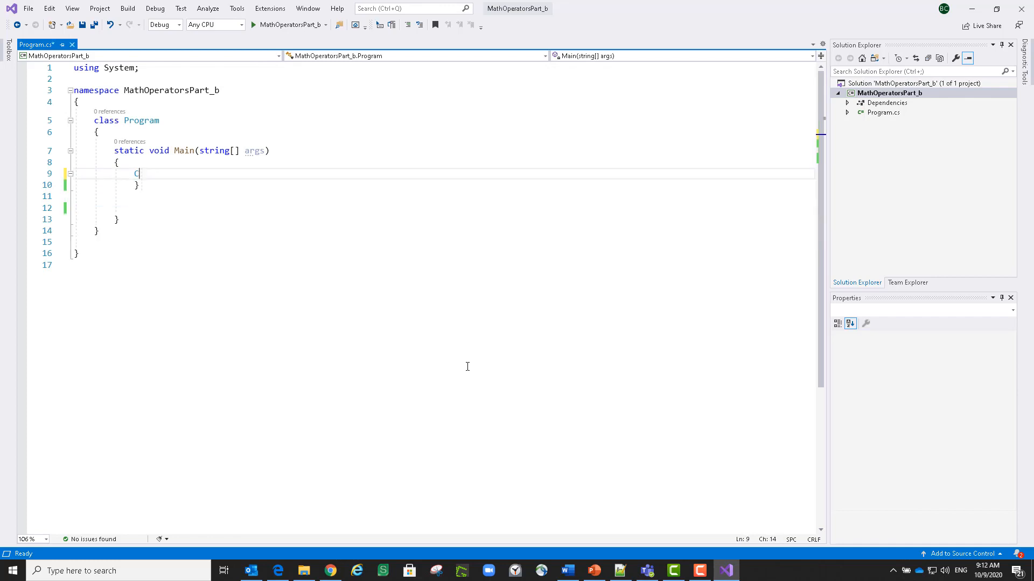
Remove the stray letter in Main and place the cursor in its empty body for the comparison code
{"action": "key", "text": "Backspace"}
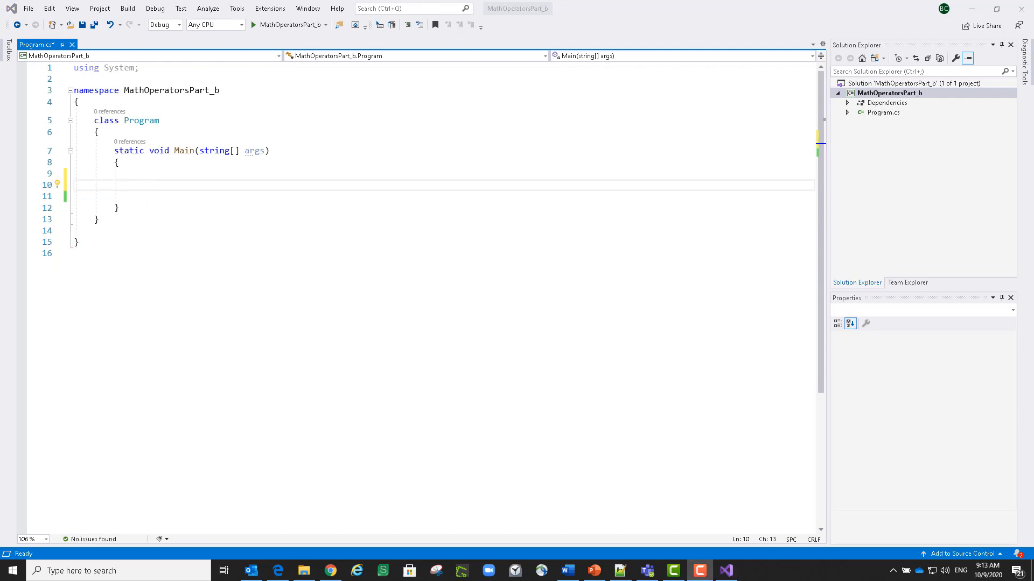
{"action": "left_click", "coordinate": [148, 174]}
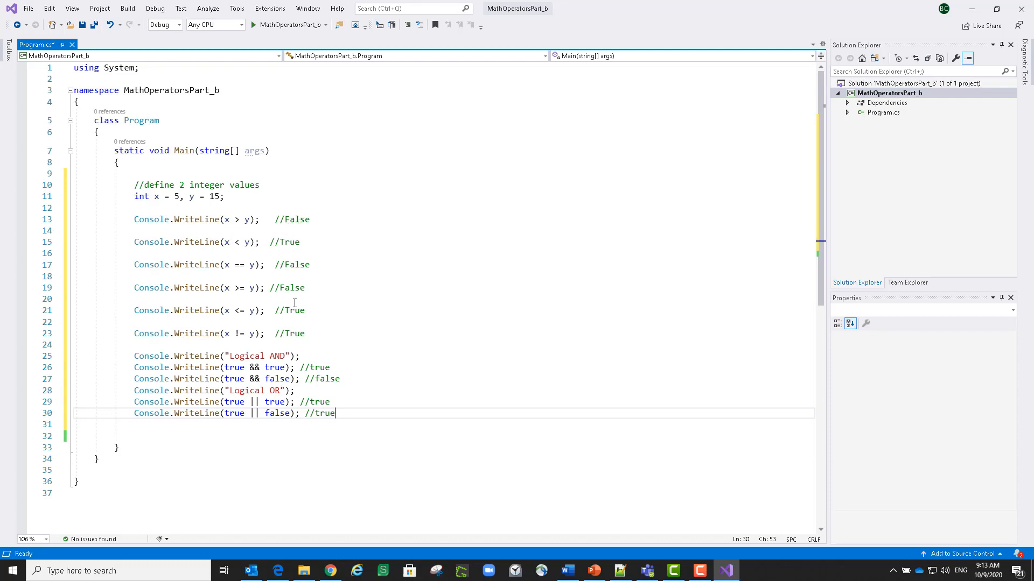
{"action": "mouse_move", "coordinate": [300, 286]}
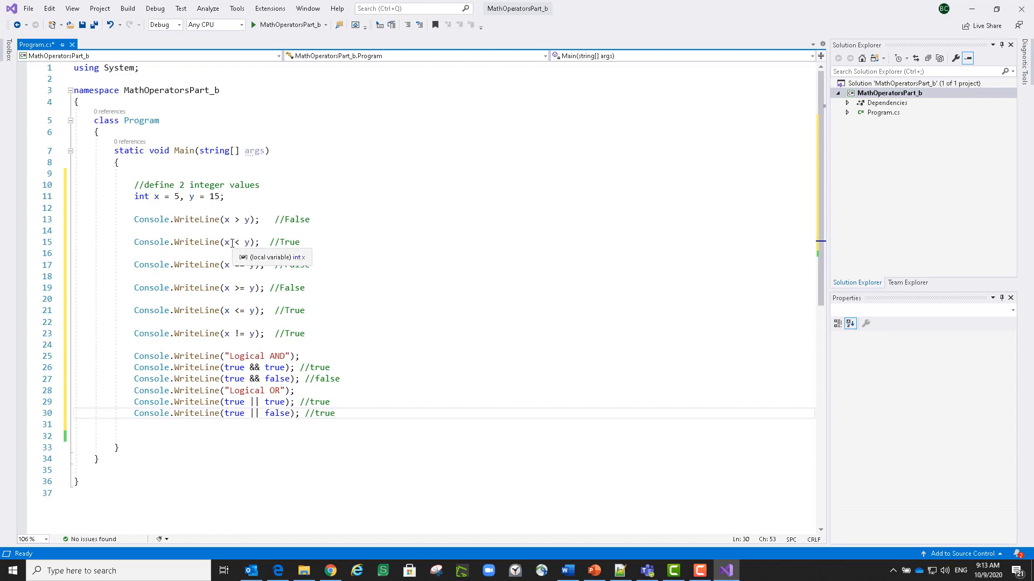
{"action": "mouse_move", "coordinate": [237, 213]}
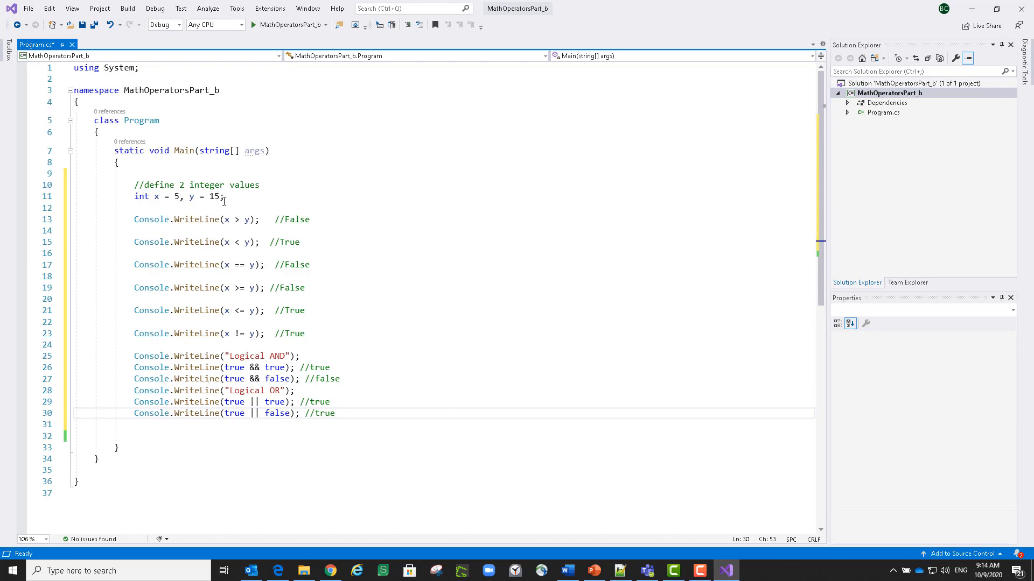
{"action": "mouse_move", "coordinate": [250, 229]}
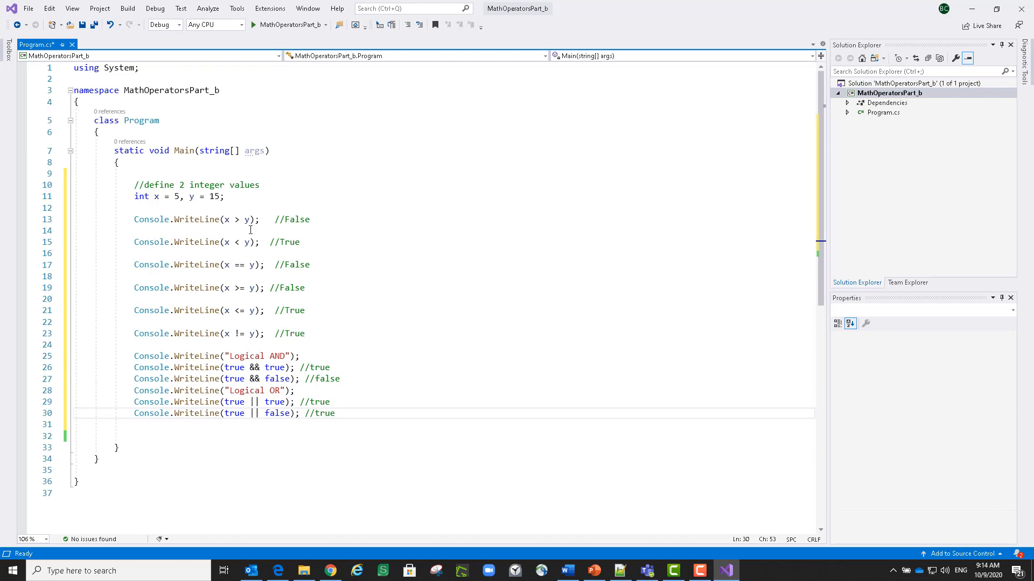
{"action": "mouse_move", "coordinate": [290, 314]}
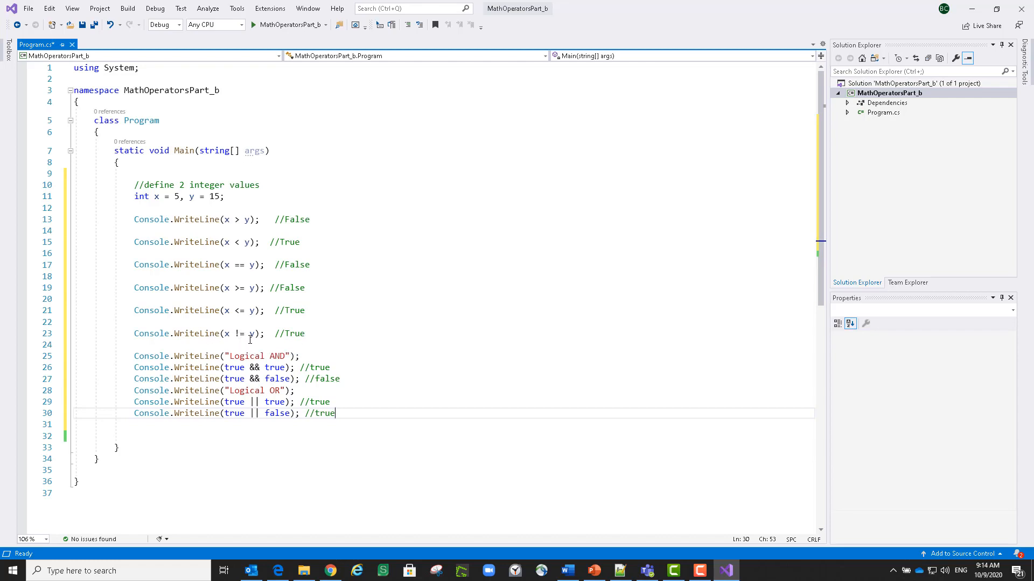
{"action": "mouse_move", "coordinate": [273, 373]}
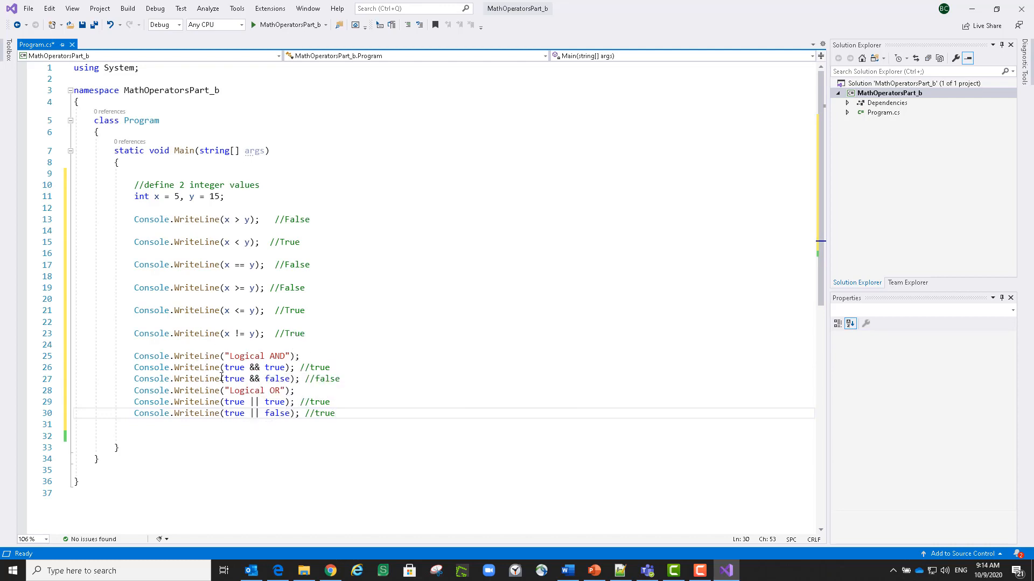
{"action": "mouse_move", "coordinate": [240, 369]}
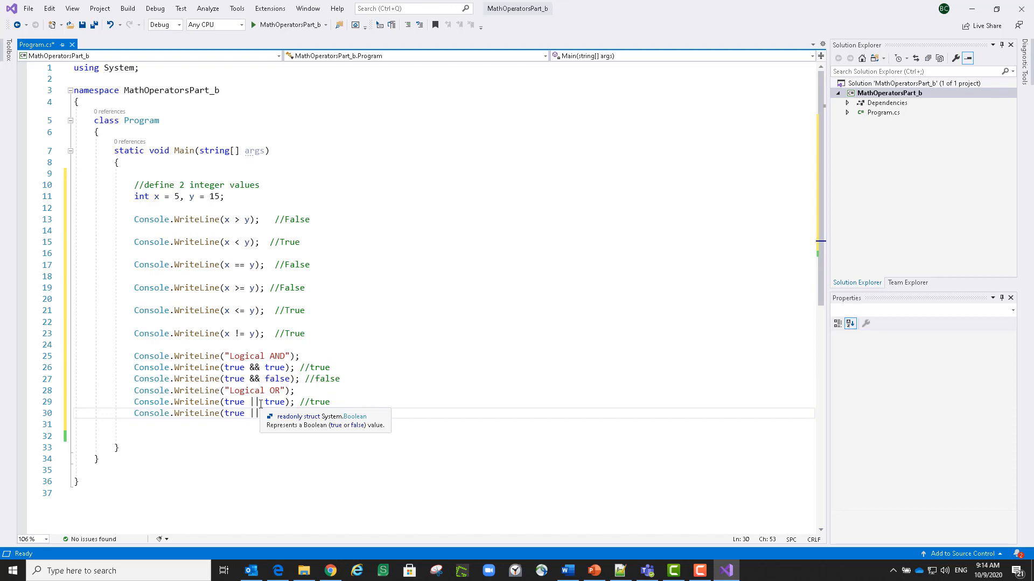
{"action": "type", "text": "false); //true"}
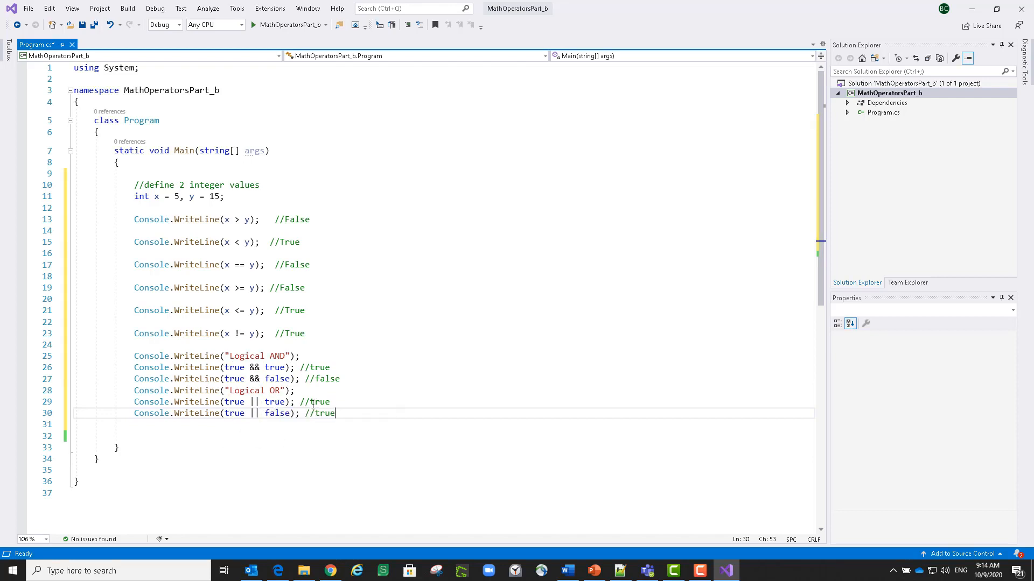